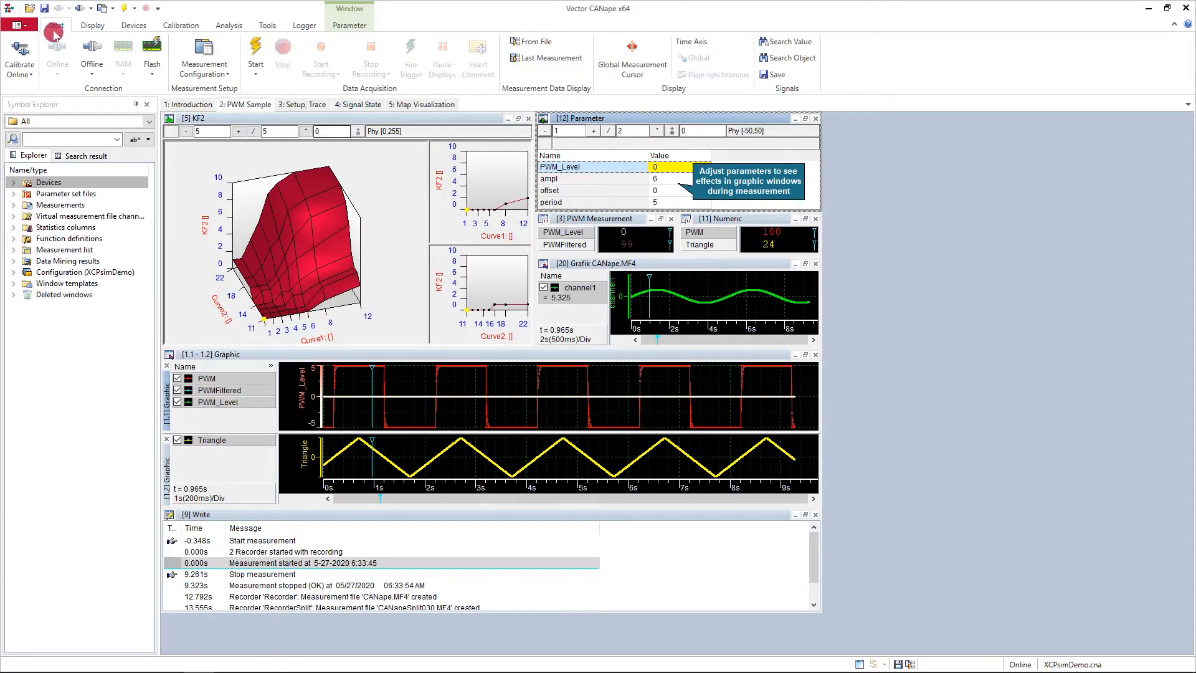
# Show the project backstage with project actions and recent projects
pyautogui.click(54, 36)
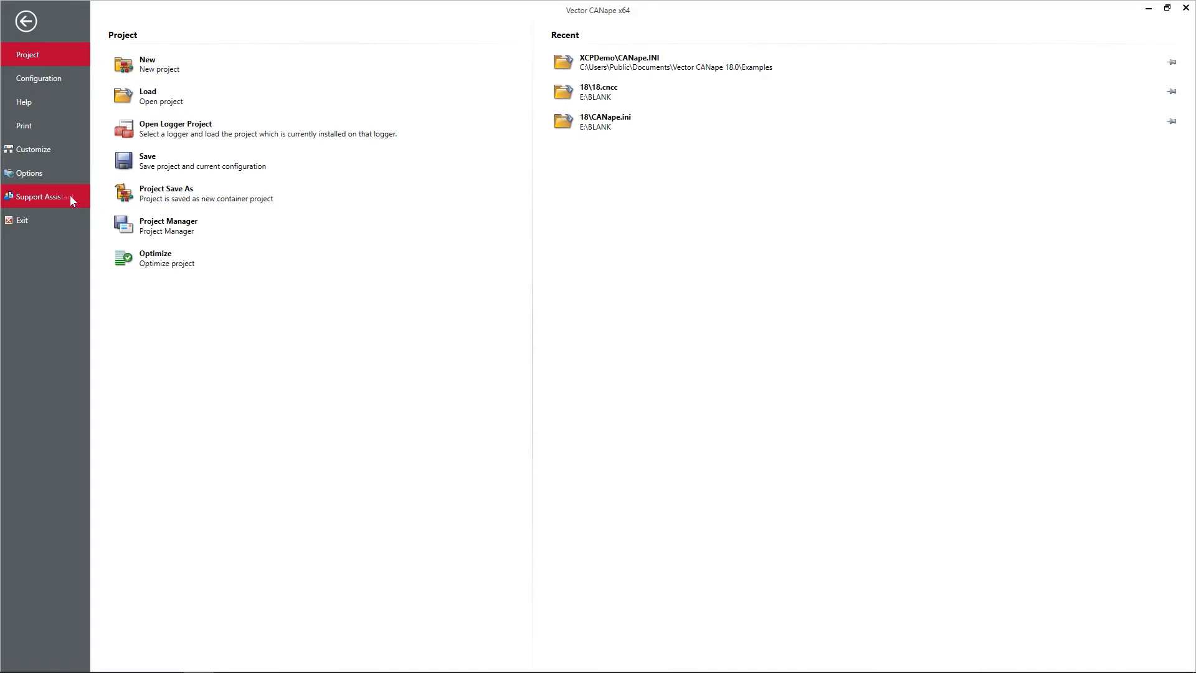
# Launch the Vector Support Assistant from the File backstage
pyautogui.click(37, 197)
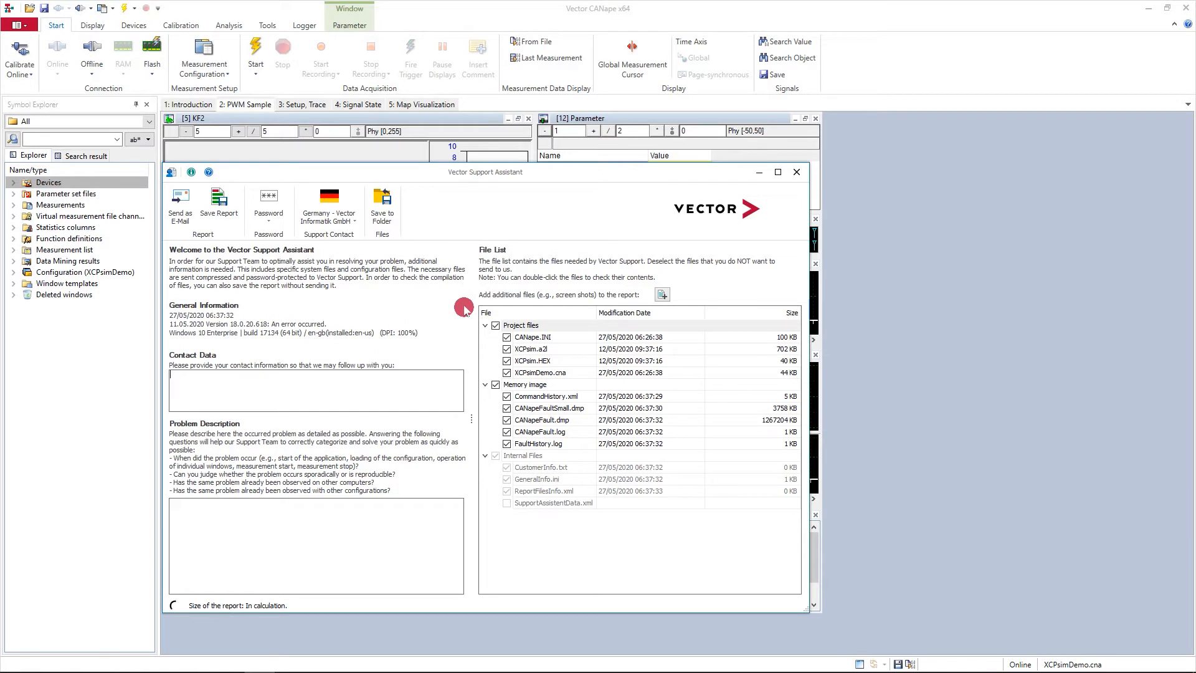
pyautogui.moveTo(467, 524)
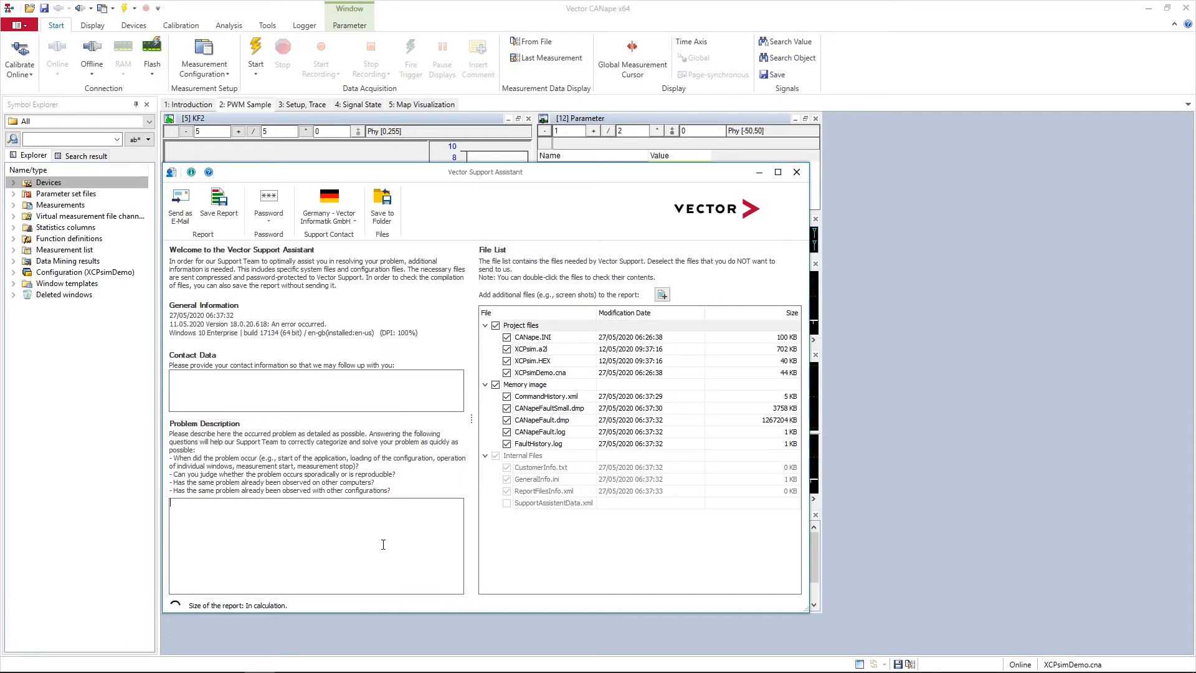
# Review the report password, then set the support contact to Great Britain – Vector GB Ltd
pyautogui.click(268, 206)
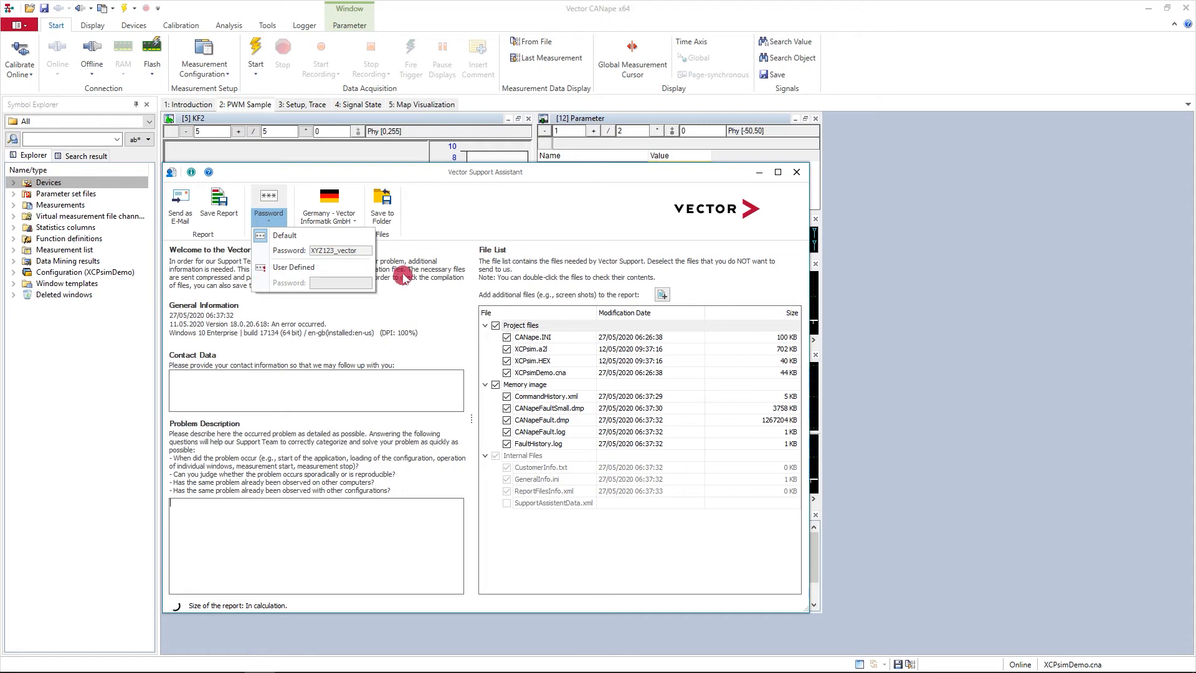
pyautogui.click(329, 207)
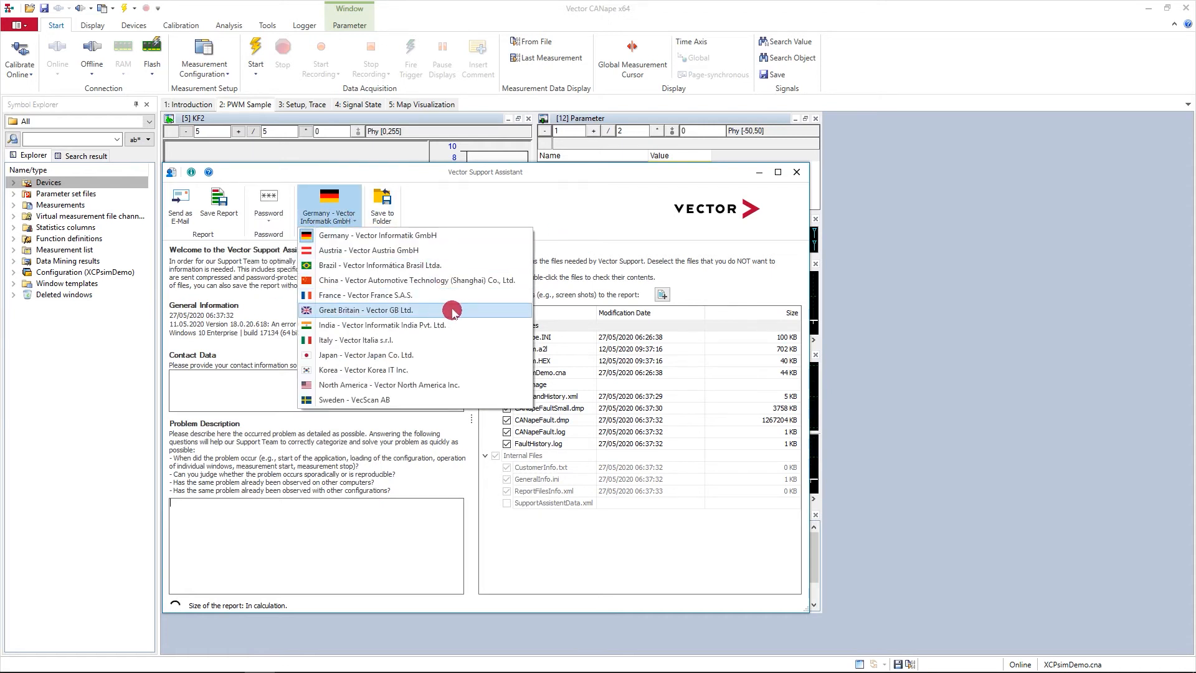
pyautogui.click(367, 310)
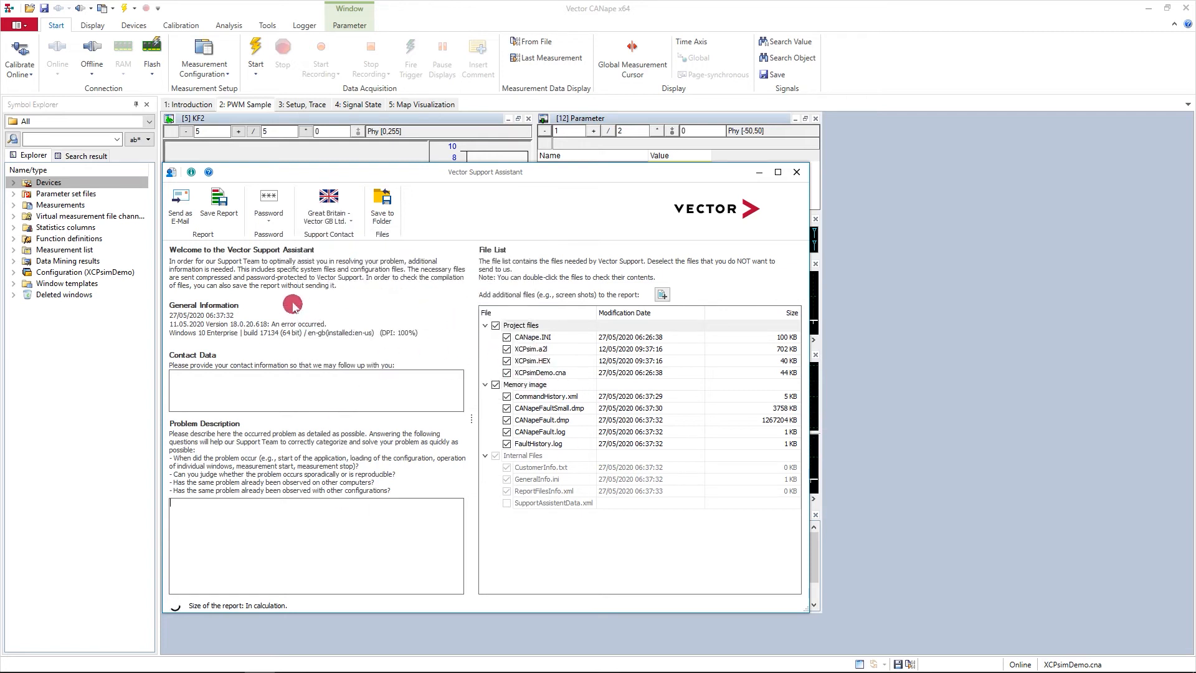
pyautogui.moveTo(180, 198)
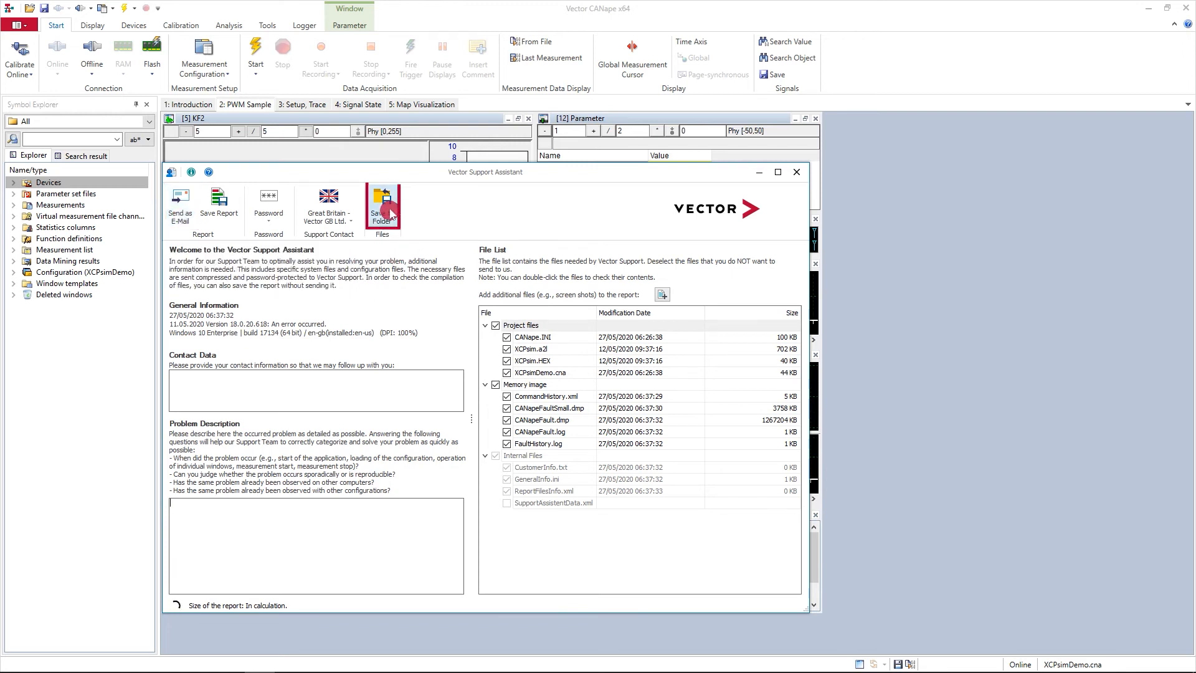
pyautogui.moveTo(383, 198)
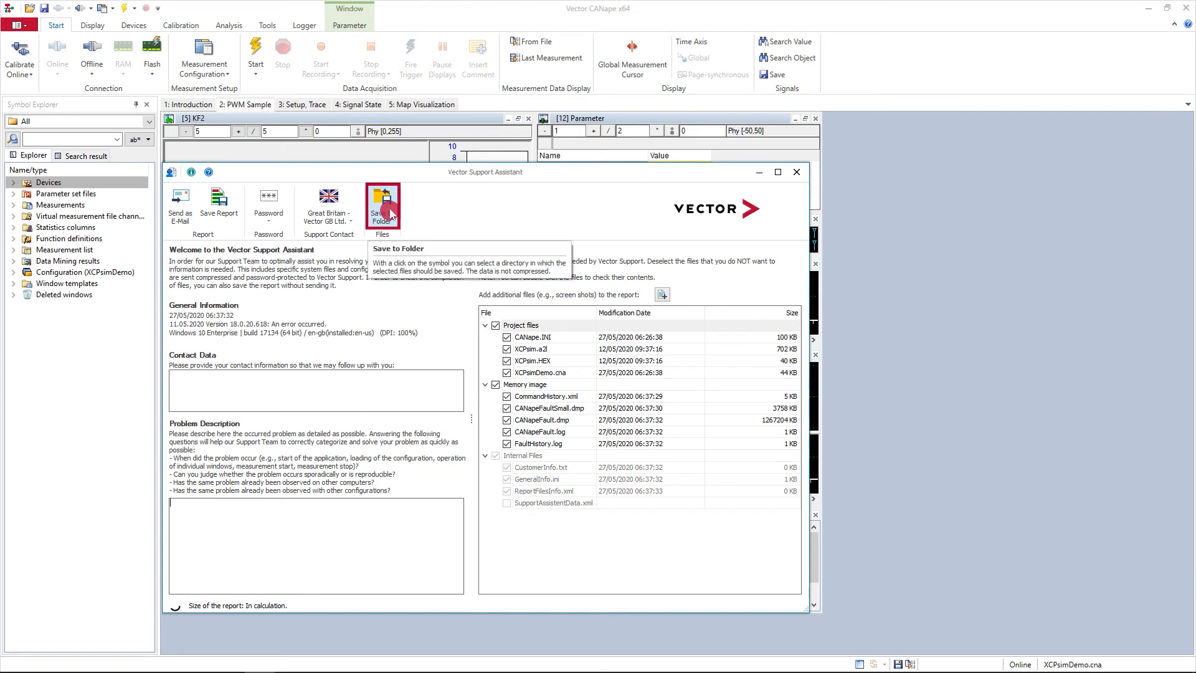